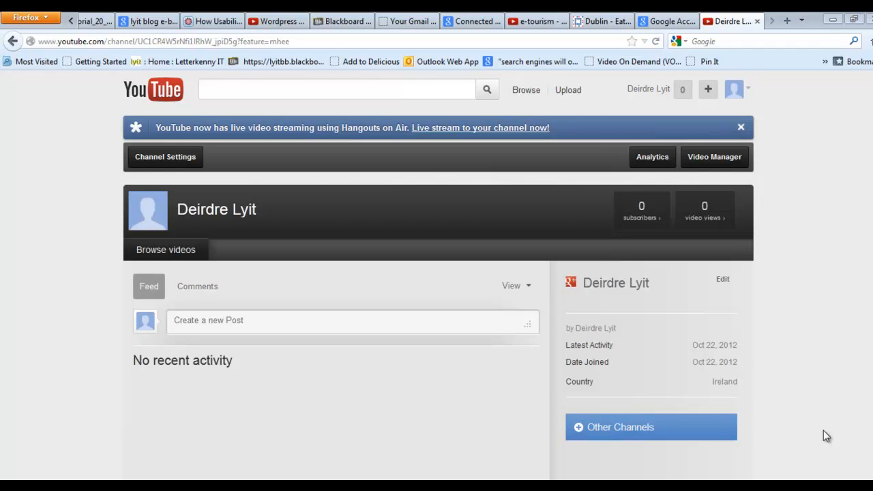
mouse_move(803, 282)
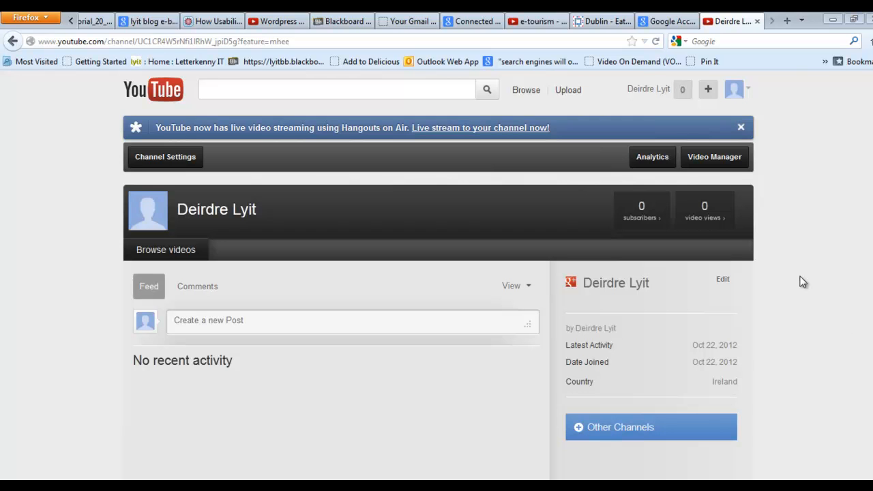
mouse_move(657, 96)
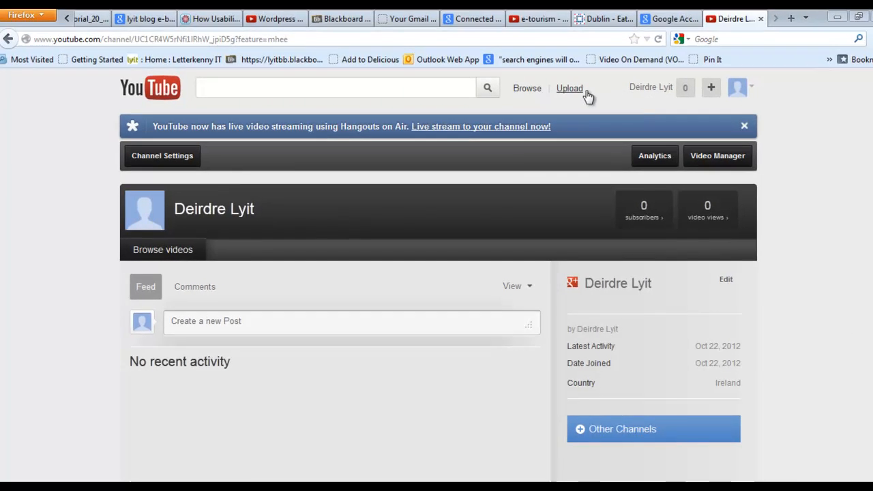
Step: Upload the 'youtube 12' video from the My Videos > youtube 12 folder
left_click(569, 87)
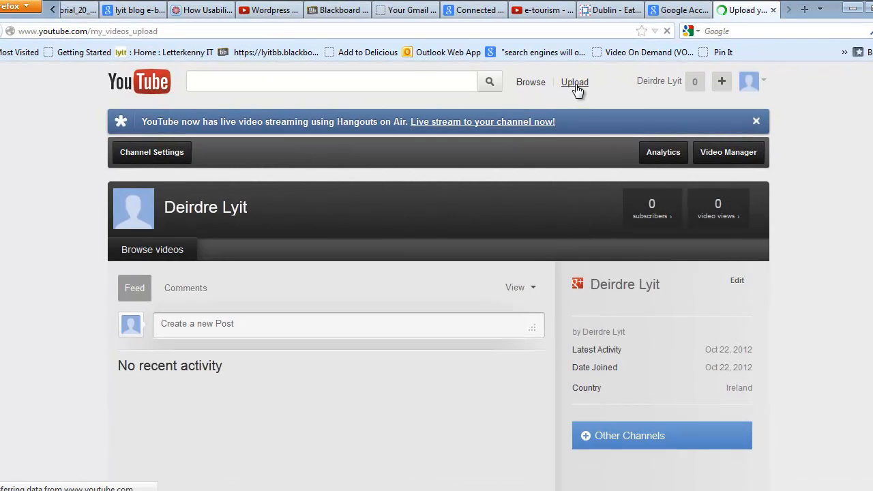
left_click(574, 82)
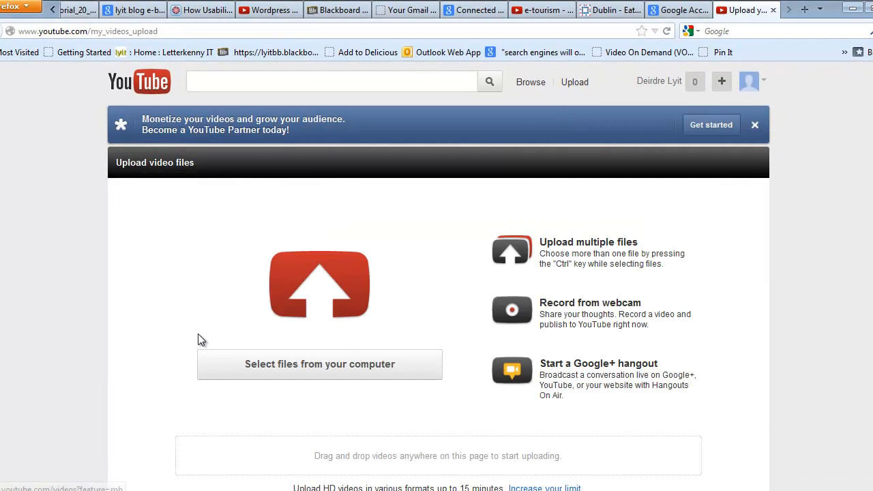
left_click(319, 364)
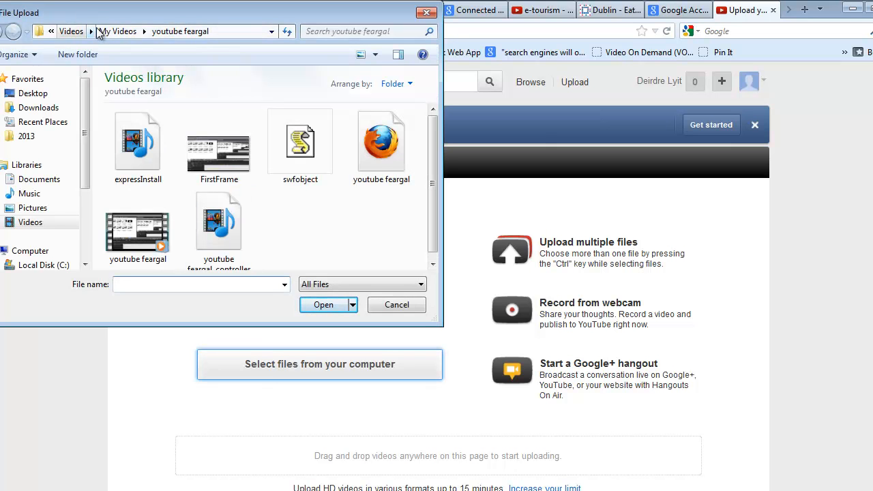
left_click(137, 146)
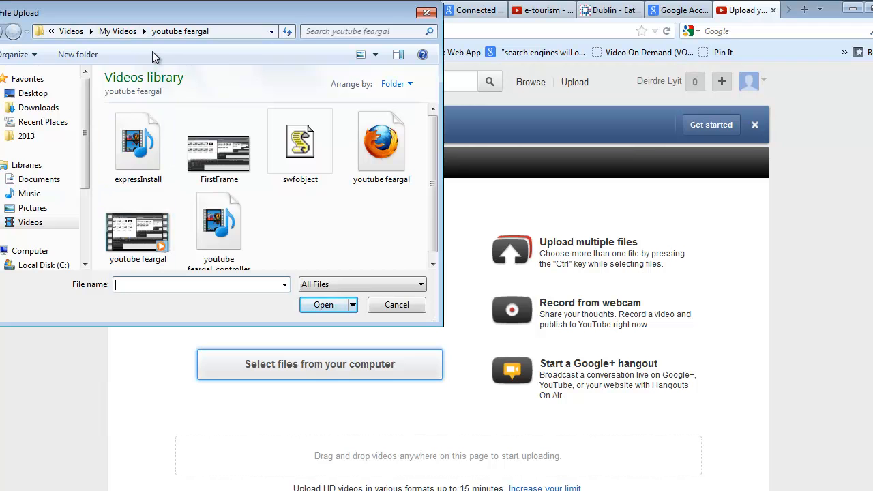
left_click(117, 31)
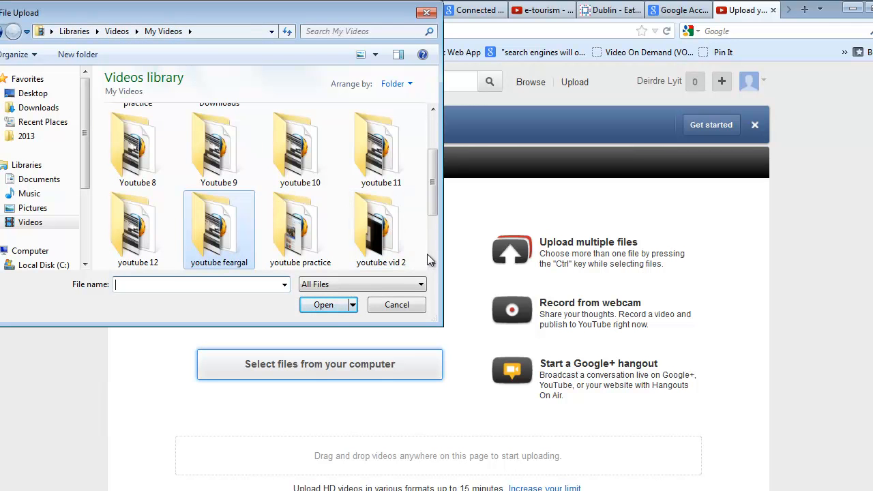
left_click(138, 230)
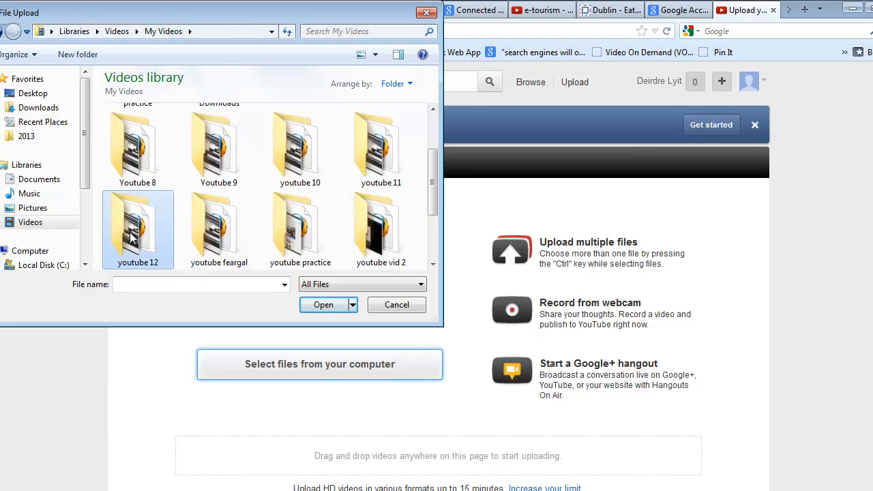
double_click(138, 230)
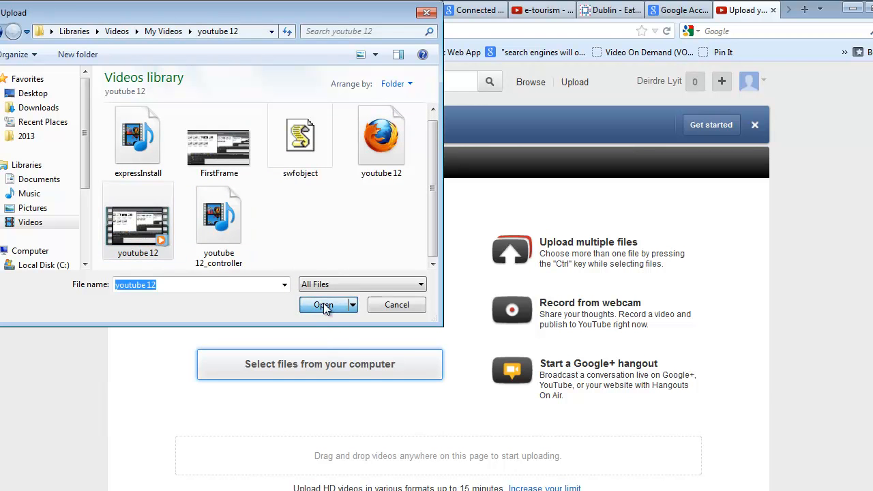
left_click(324, 305)
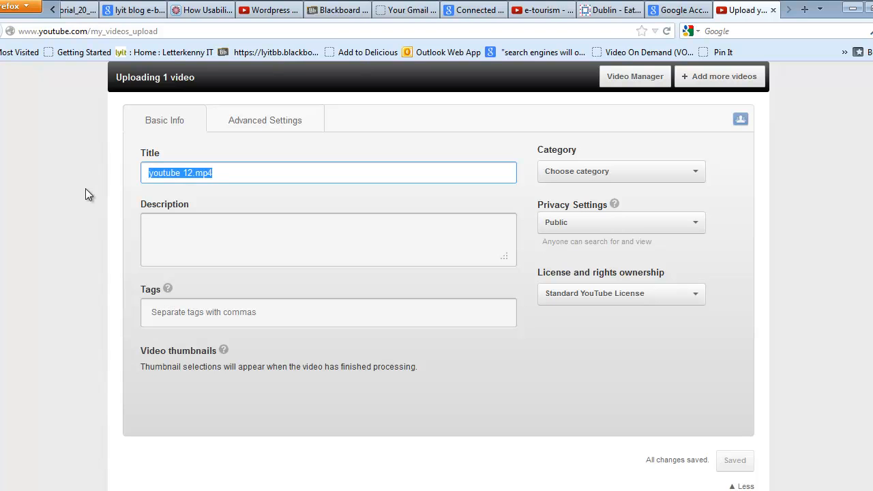
Step: Title the uploaded video 'Test Vid for Youtube' and save
type("Test")
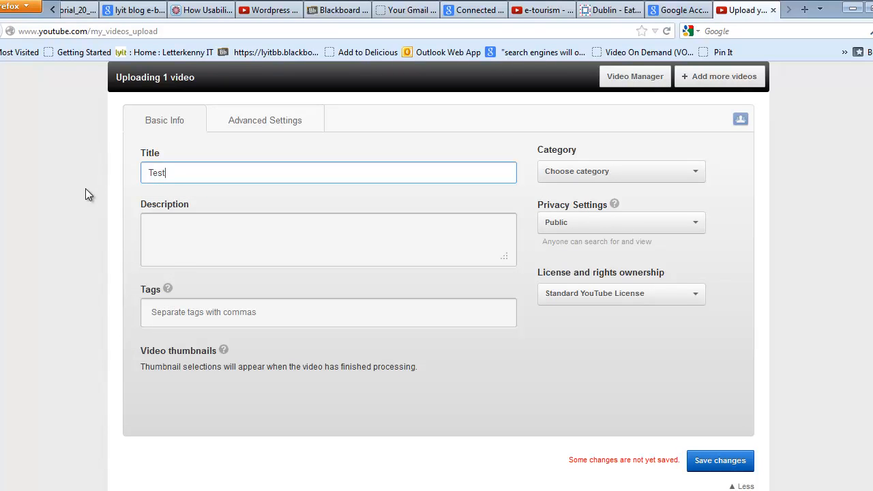
type("Vi")
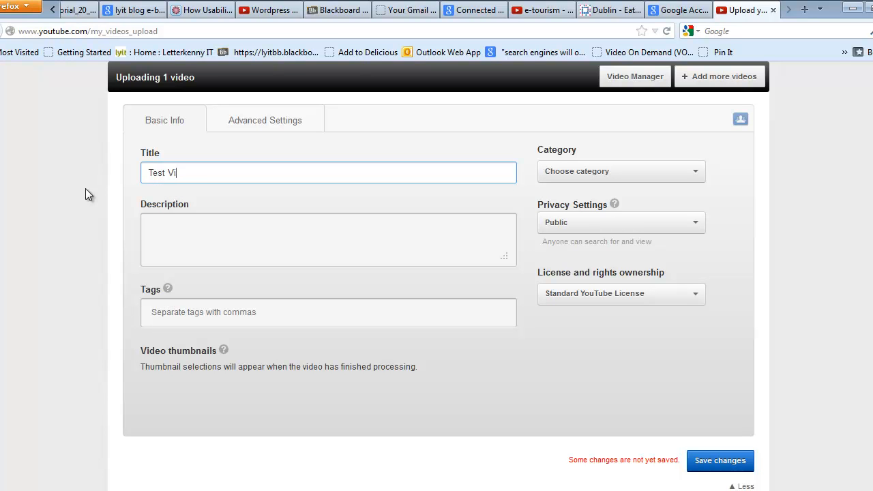
type("d for You")
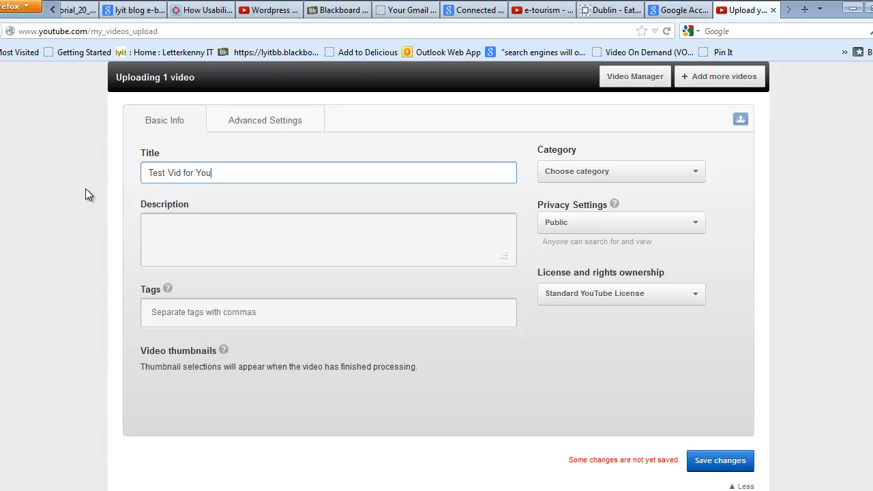
type("tube")
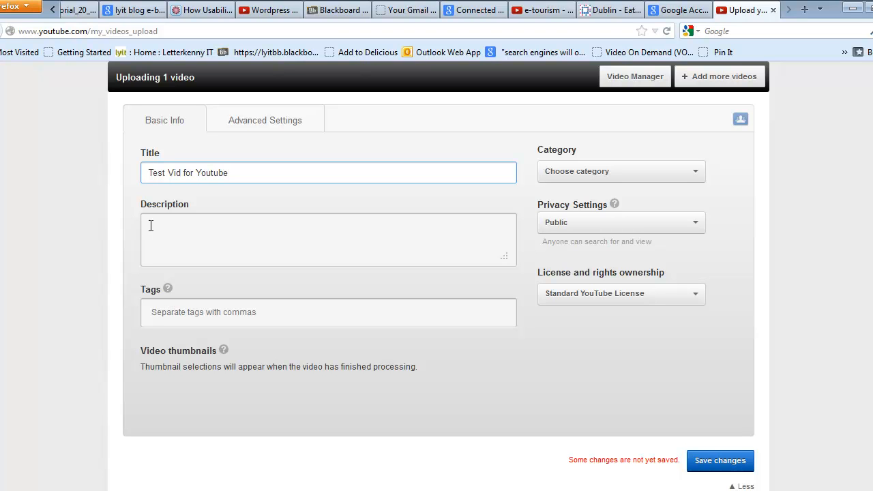
mouse_move(268, 309)
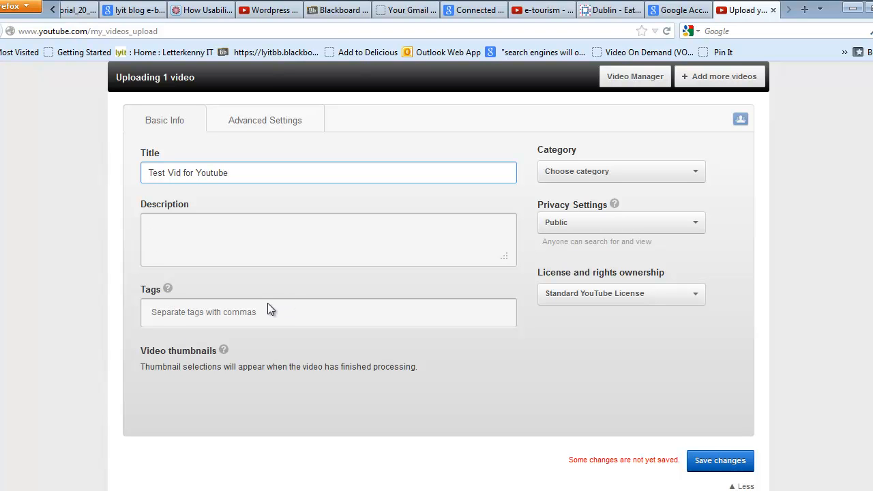
left_click(720, 460)
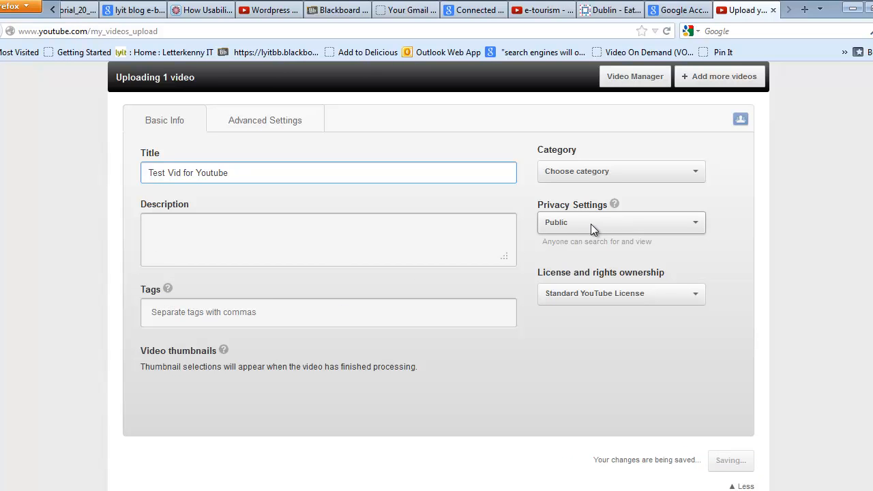
Step: Set privacy to Unlisted, save changes, and view uploads in Video Manager
left_click(619, 222)
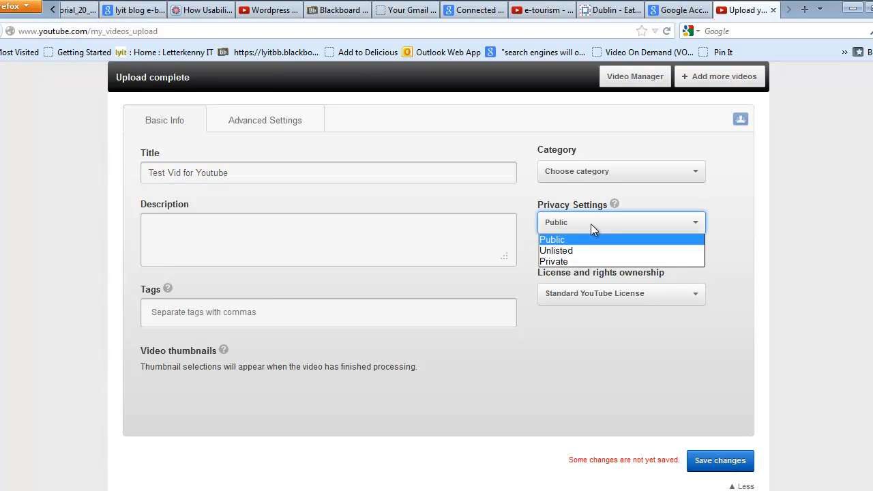
mouse_move(584, 250)
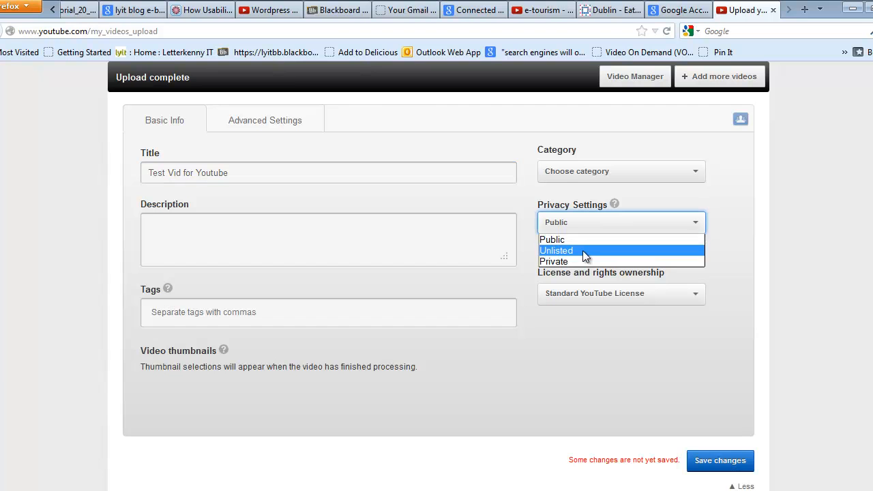
left_click(556, 250)
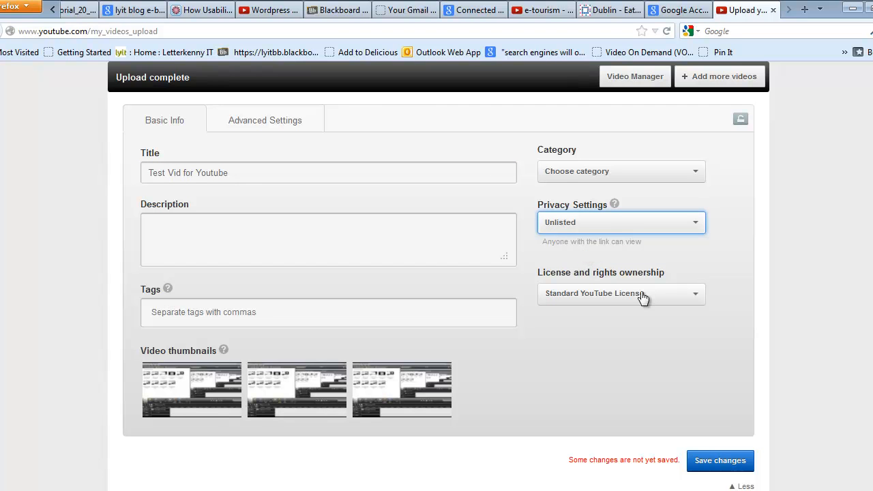
left_click(720, 461)
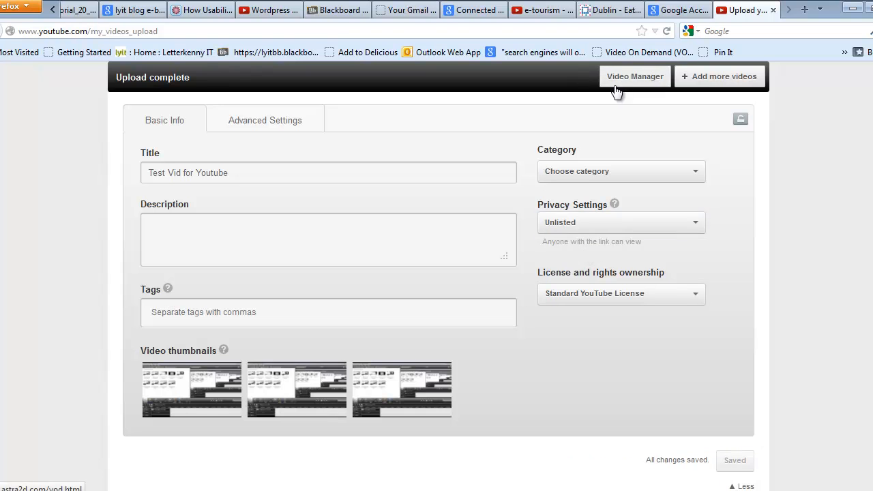
left_click(634, 76)
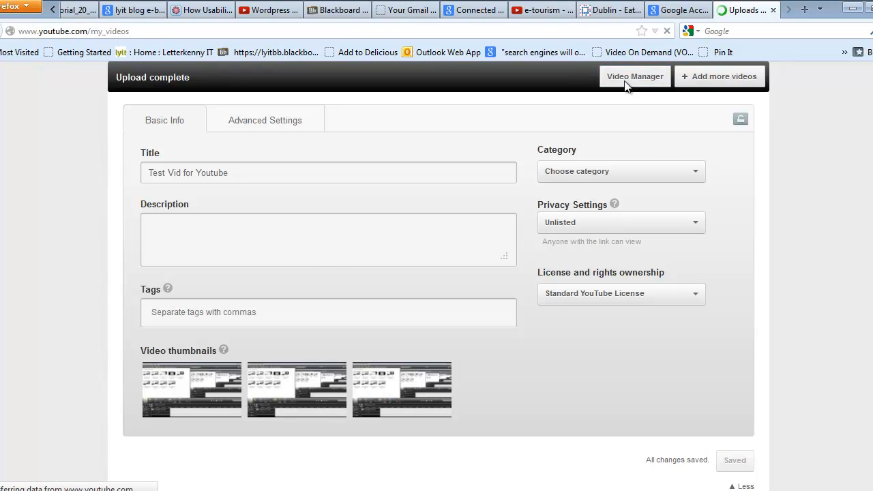
left_click(634, 76)
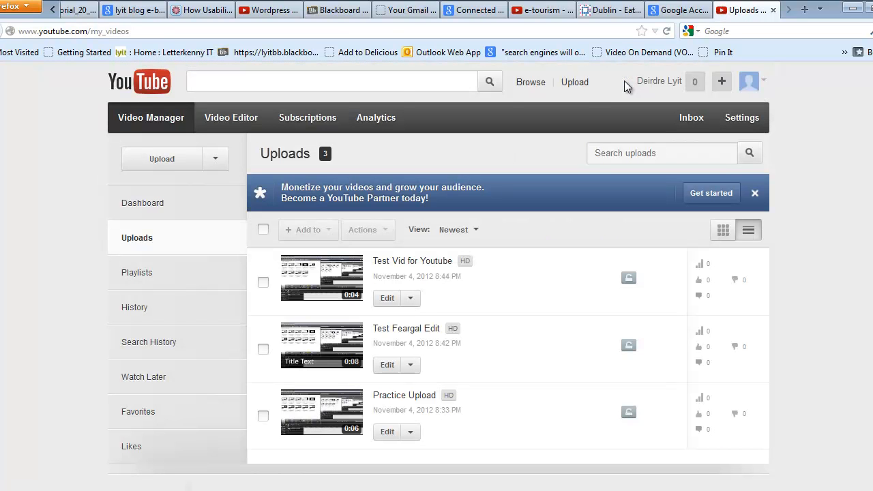
mouse_move(231, 117)
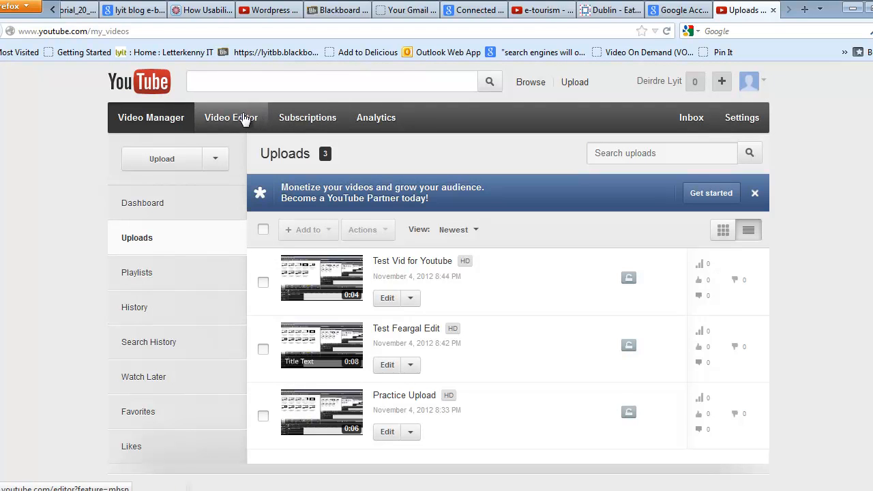
Step: Open the Video Editor and drag 'Test Vid for Youtube' onto the timeline
left_click(230, 117)
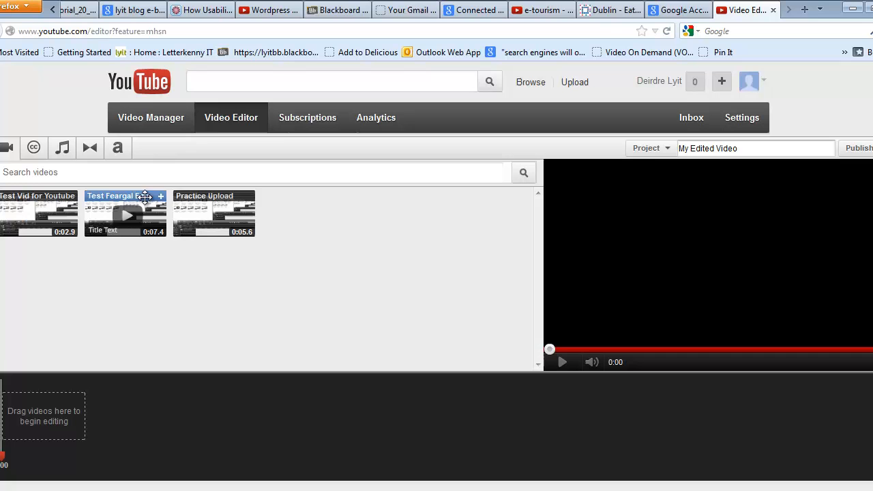
mouse_move(214, 196)
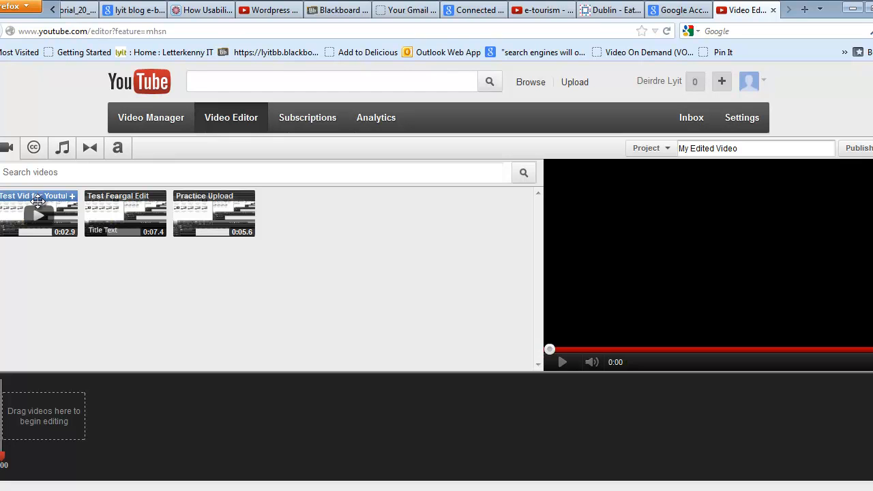
left_click_drag(38, 212, 60, 351)
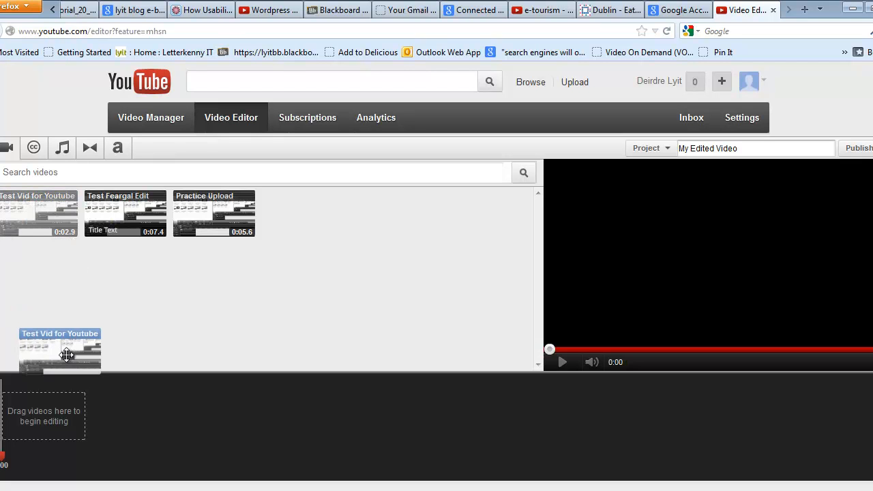
left_click_drag(60, 351, 43, 416)
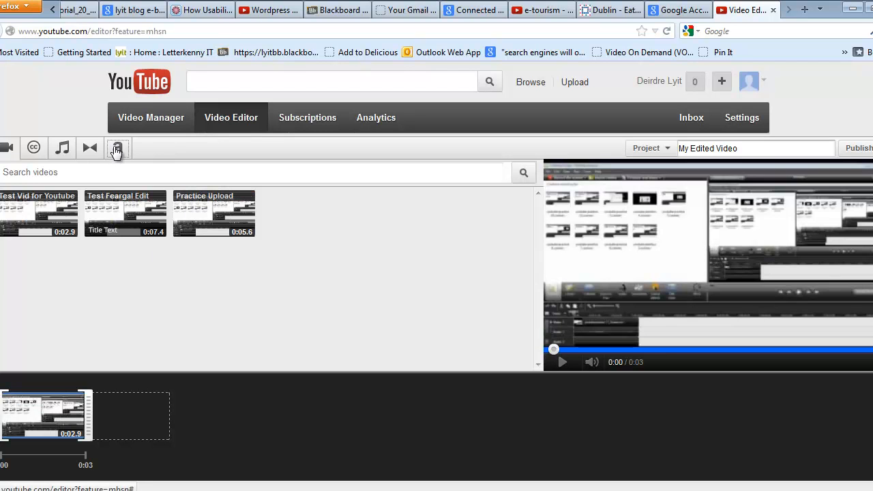
Step: Add a Banner title reading 'The End' with a red banner colour and save it
left_click(117, 148)
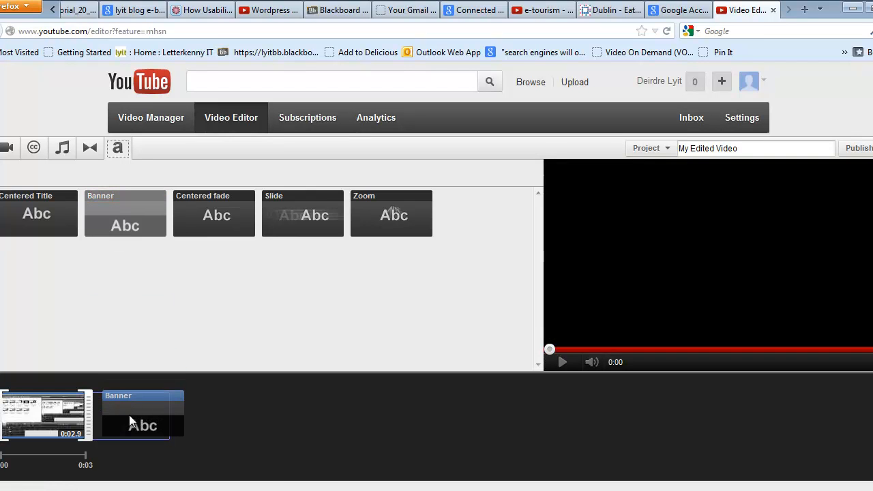
double_click(142, 414)
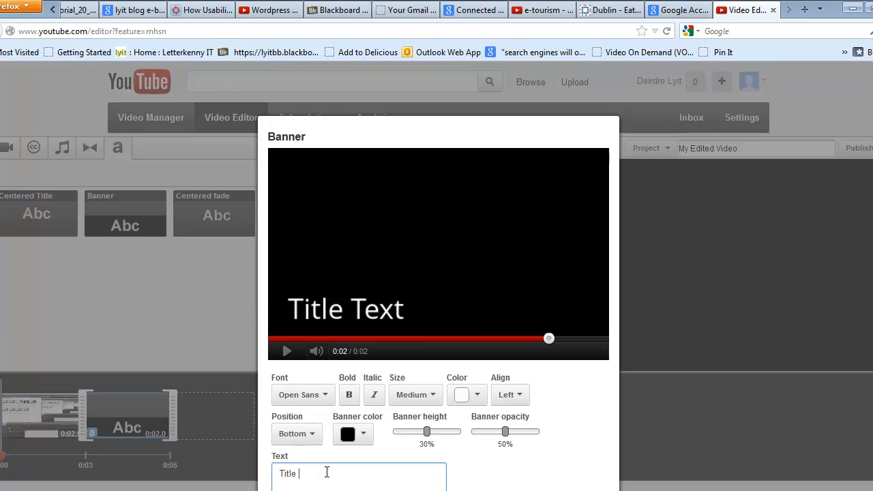
key("Backspace")
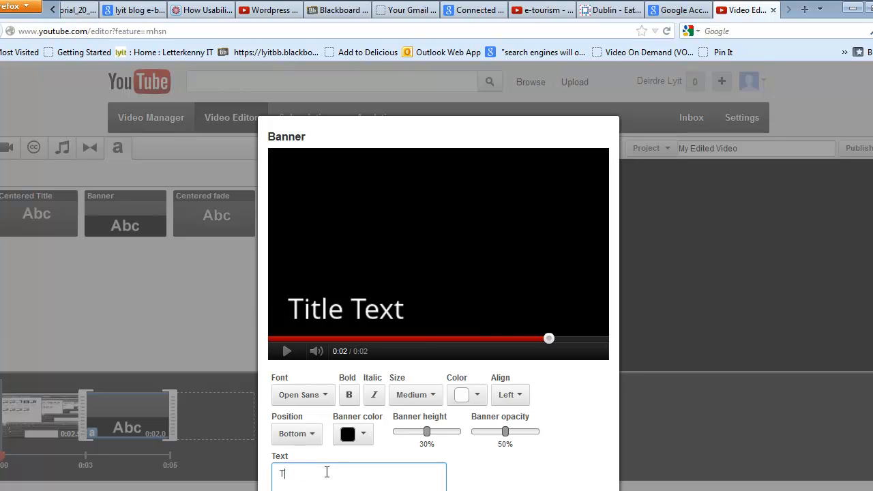
type("he End")
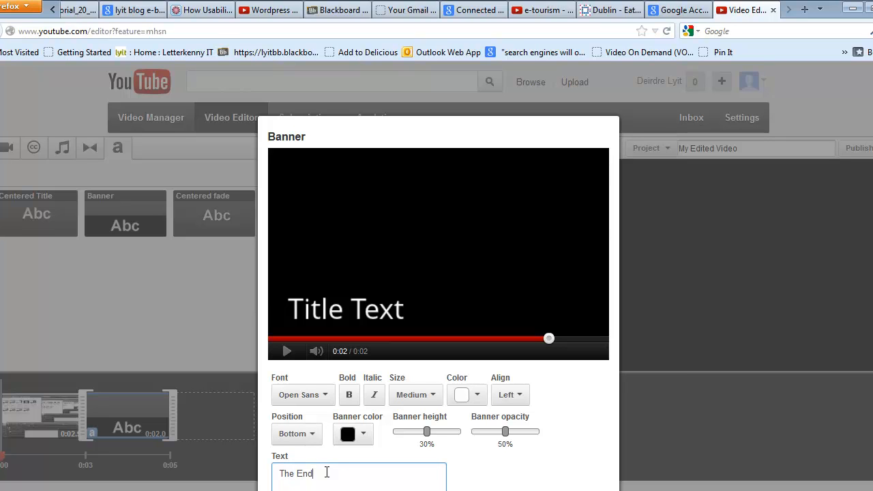
left_click(287, 351)
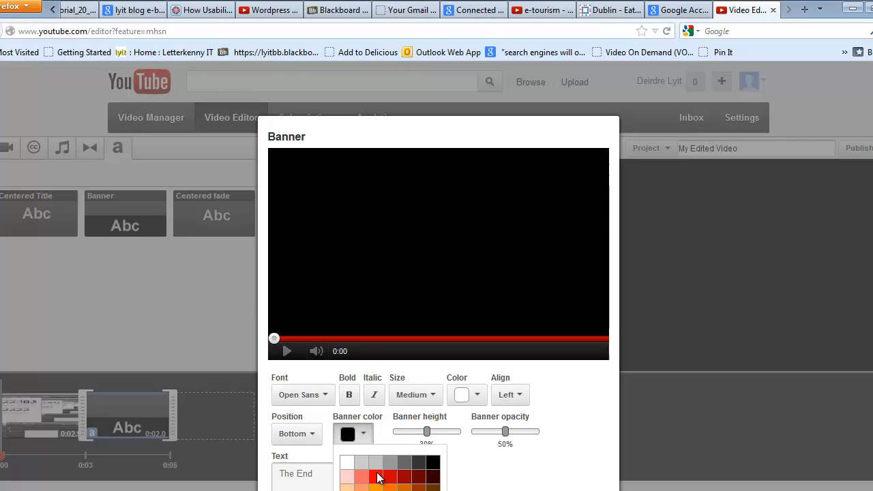
left_click(379, 477)
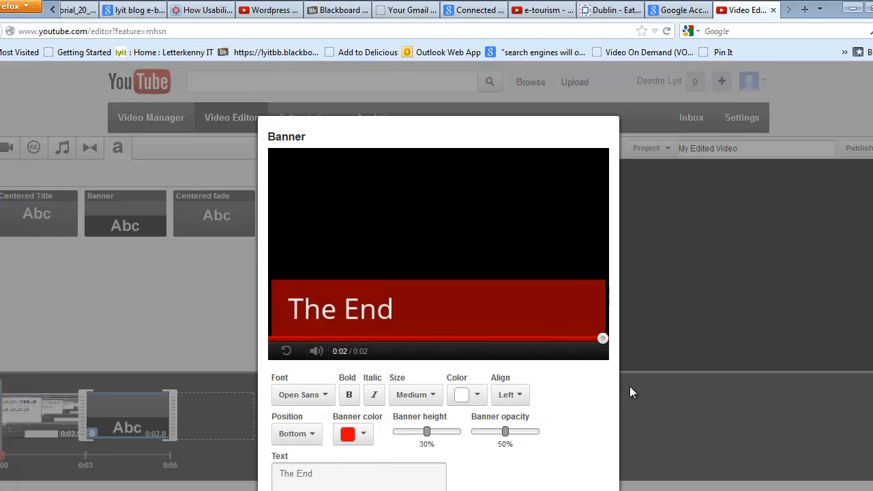
scroll("down", 3)
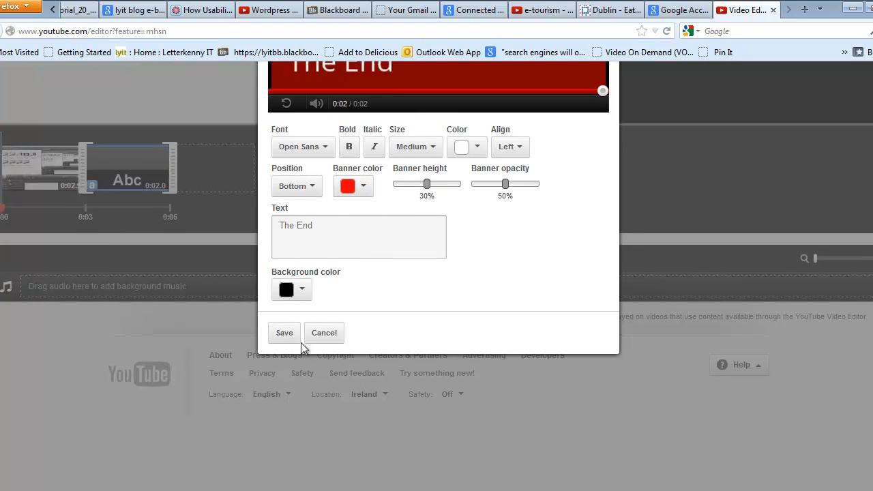
left_click(324, 333)
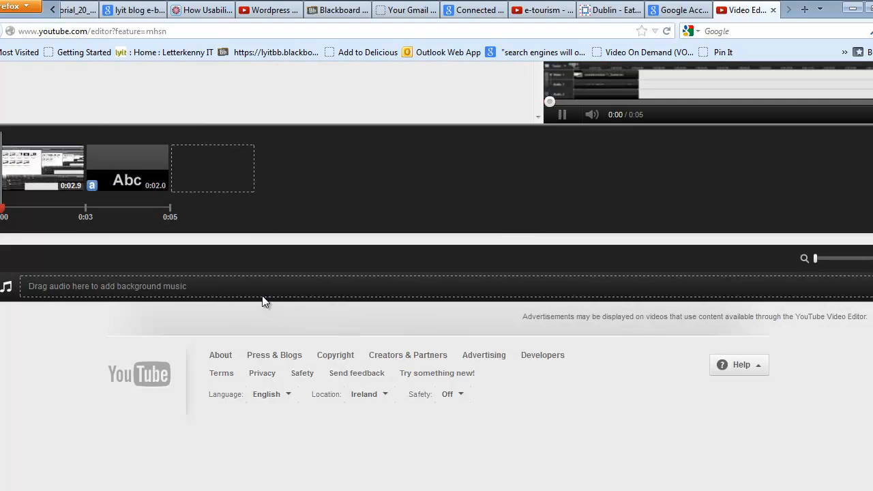
scroll("up", 3)
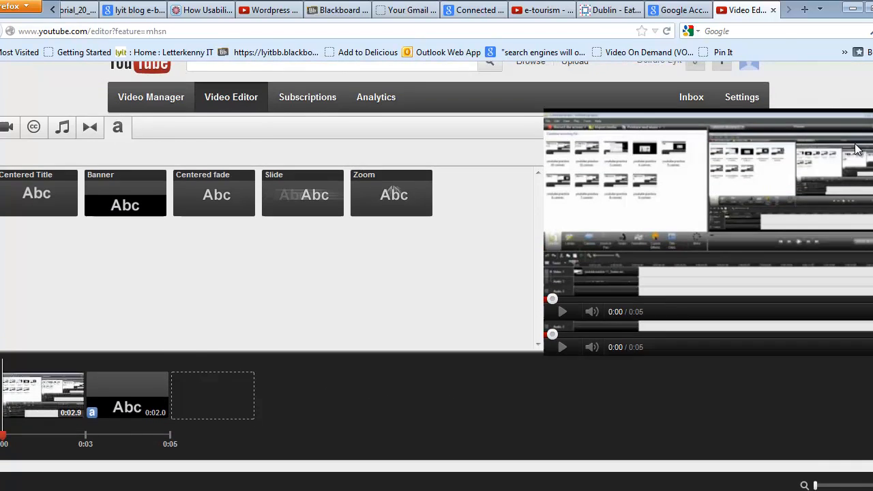
scroll("down", 3)
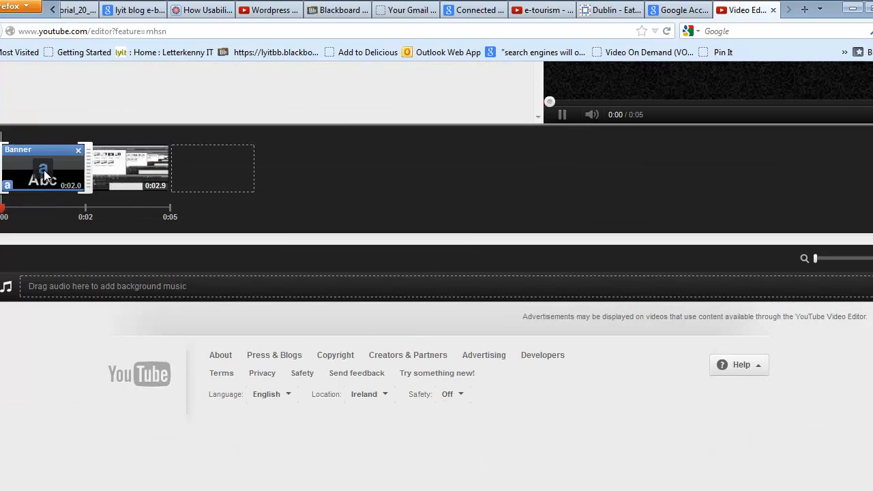
left_click_drag(43, 169, 130, 169)
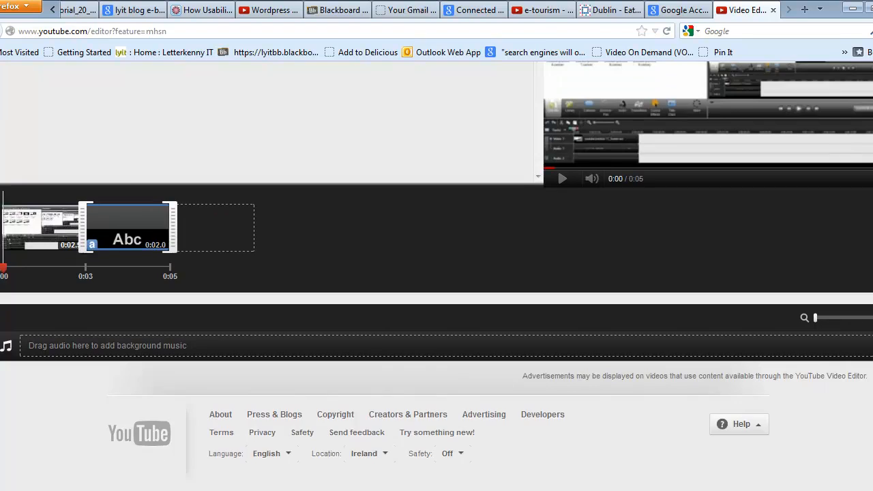
scroll("up", 3)
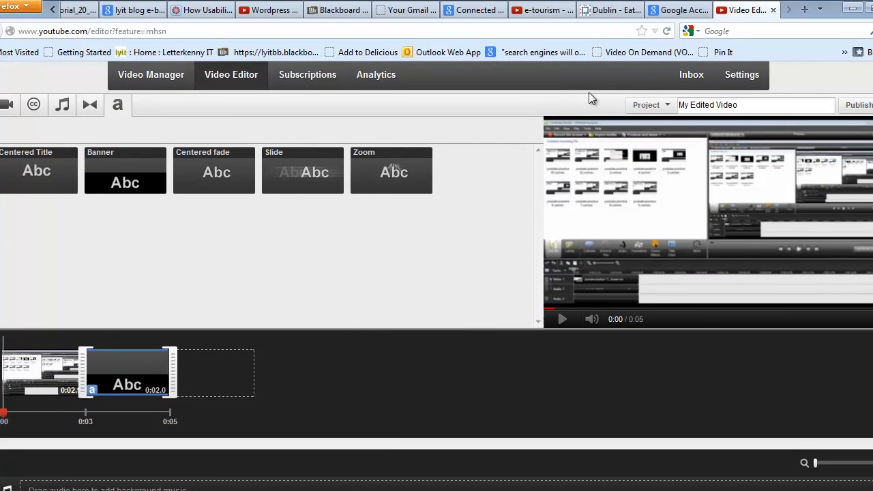
mouse_move(90, 104)
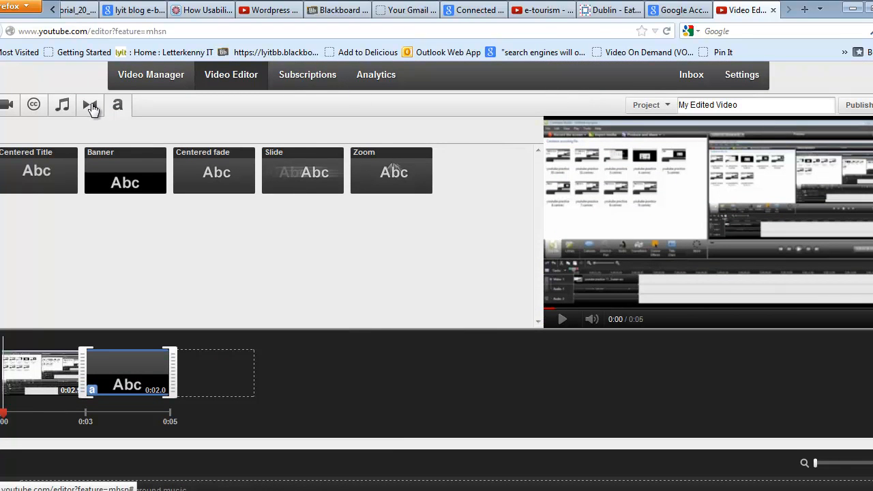
Step: Insert a Crossblur transition between the clip and the title, then play the preview
left_click(89, 104)
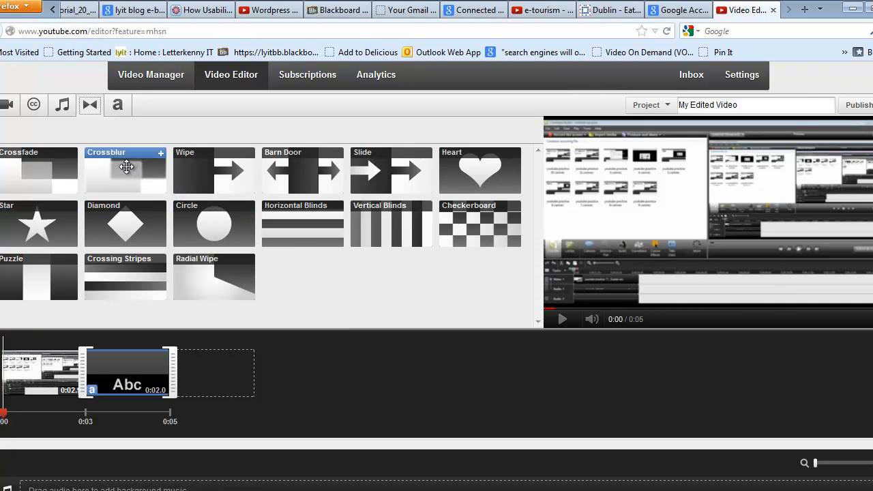
left_click_drag(125, 170, 86, 373)
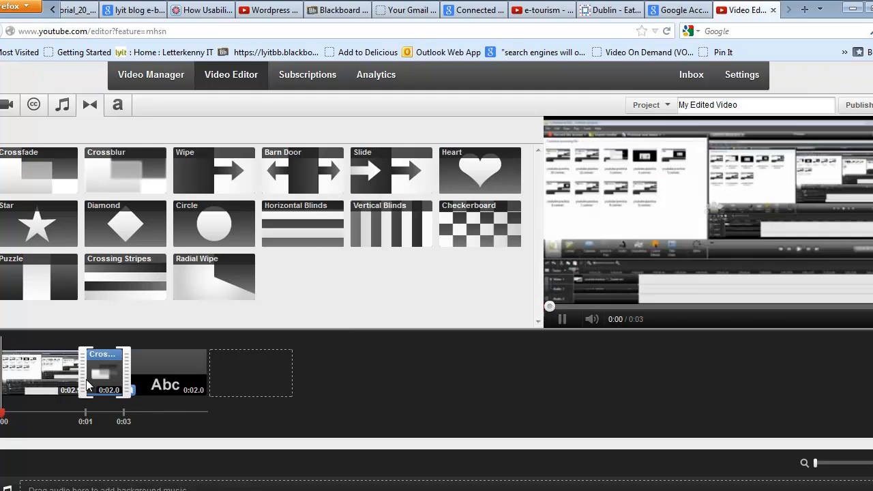
left_click(562, 319)
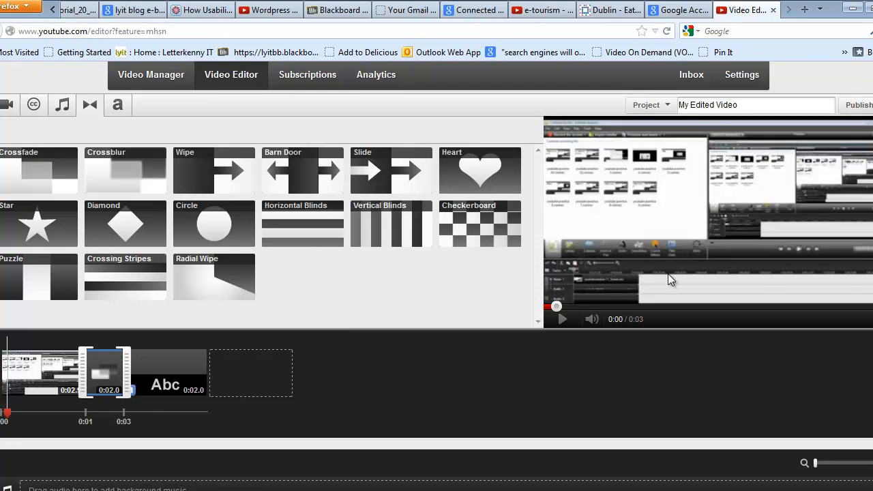
left_click(562, 318)
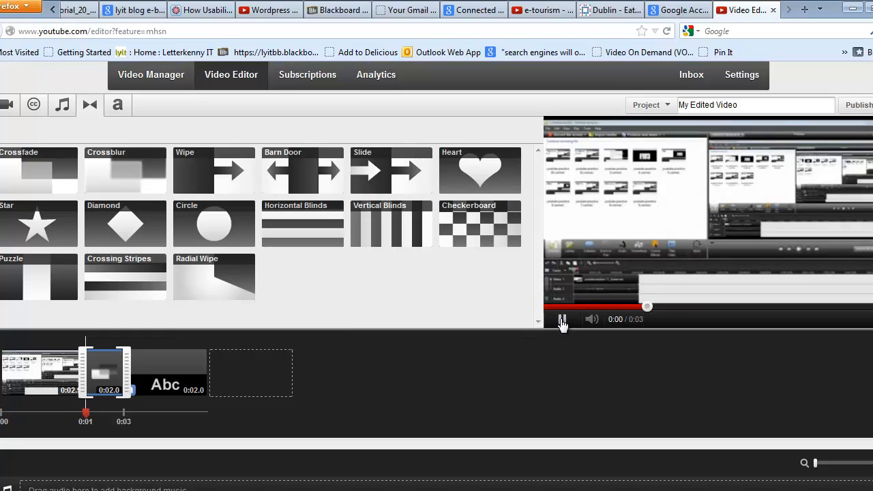
left_click(562, 319)
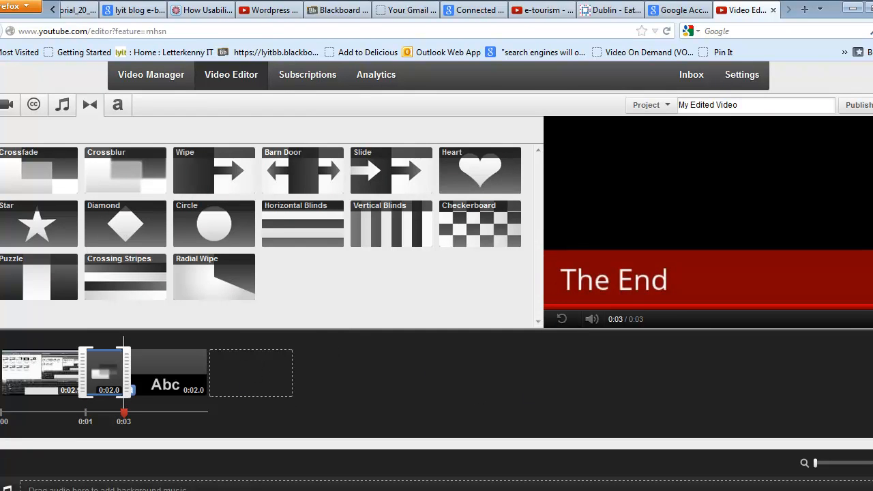
Step: Rename the project from 'My Edited Video' to 'Edited Test Video'
scroll("down", 3)
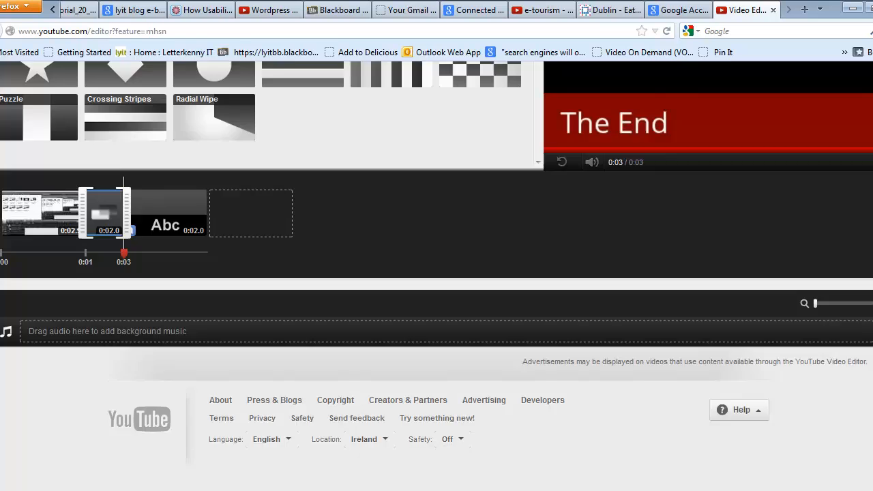
scroll("up", 3)
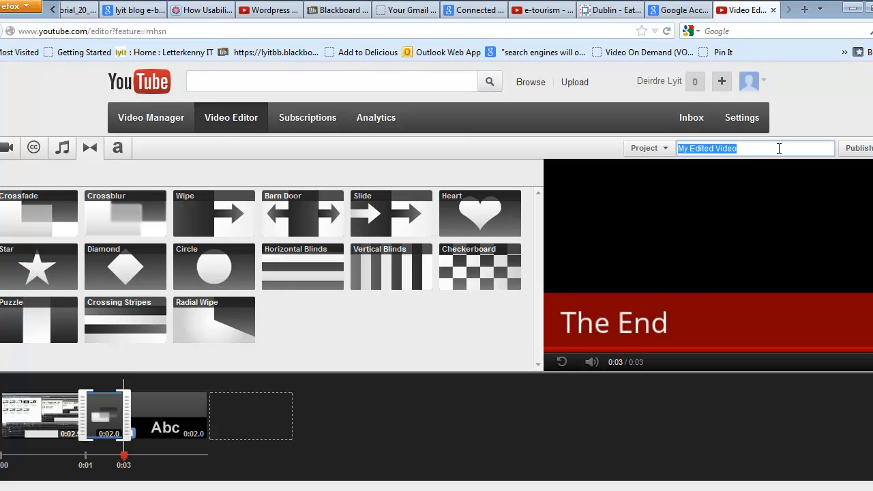
type("Edited IT")
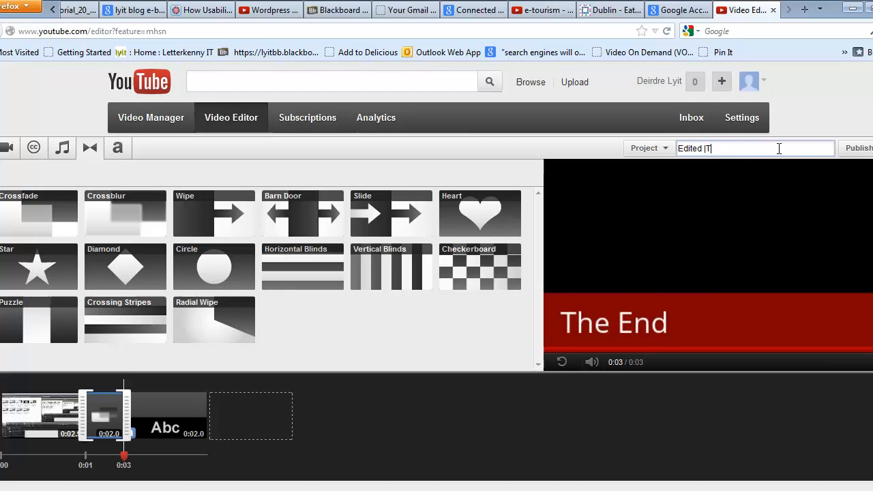
type("est")
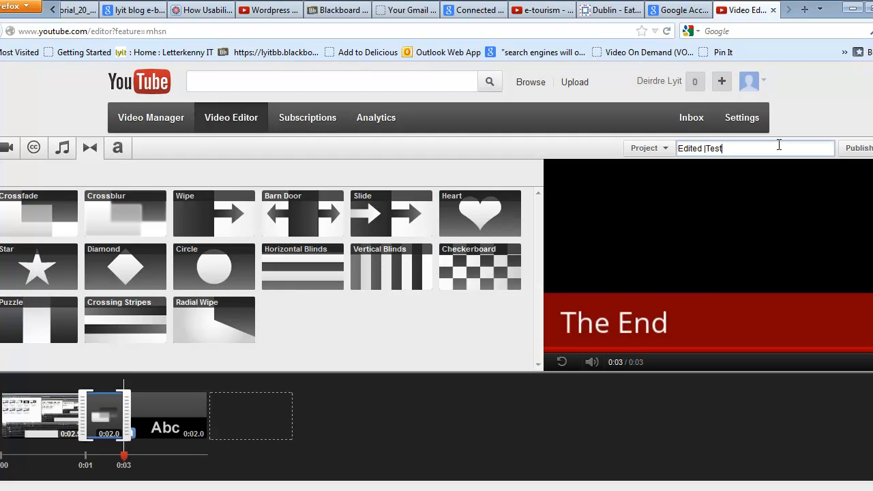
type("Video")
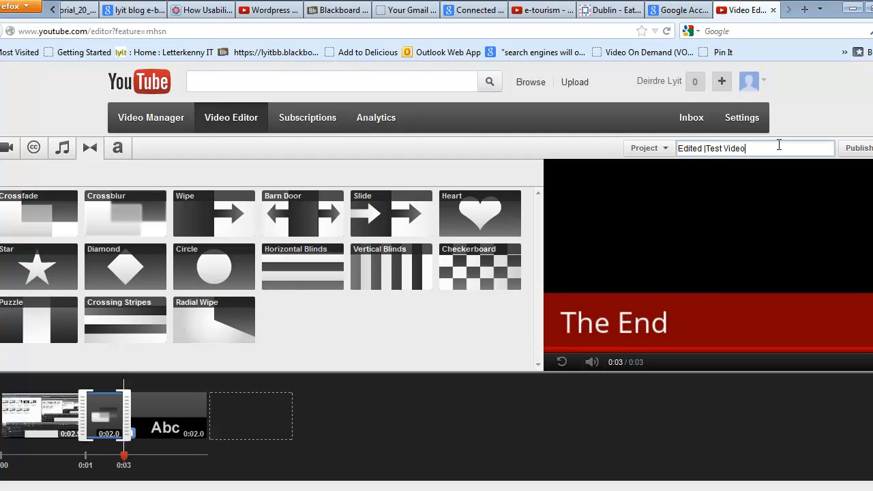